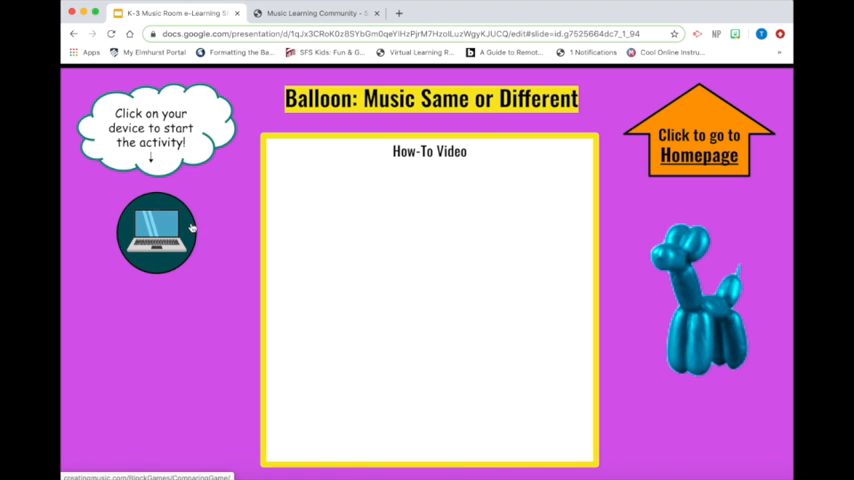
pyautogui.moveTo(550, 213)
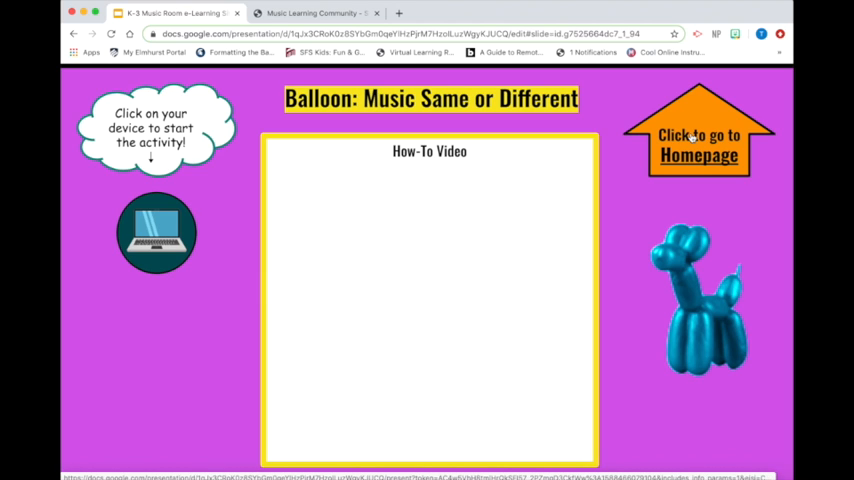
pyautogui.moveTo(141, 291)
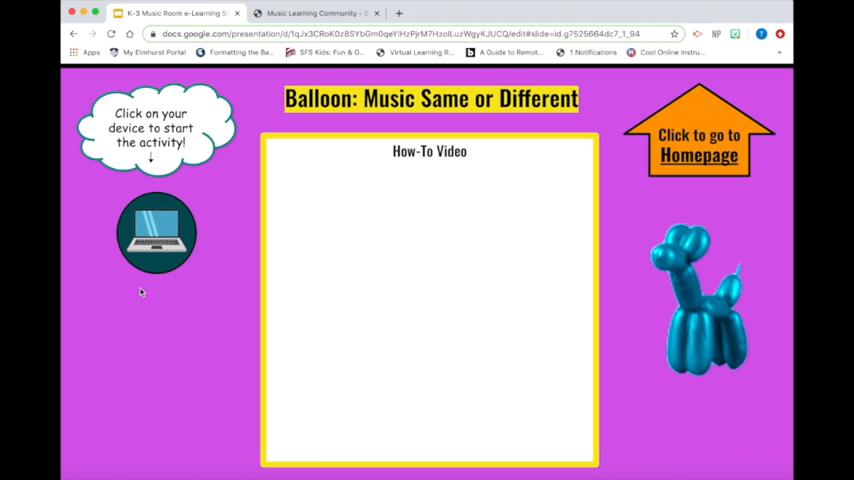
pyautogui.moveTo(167, 222)
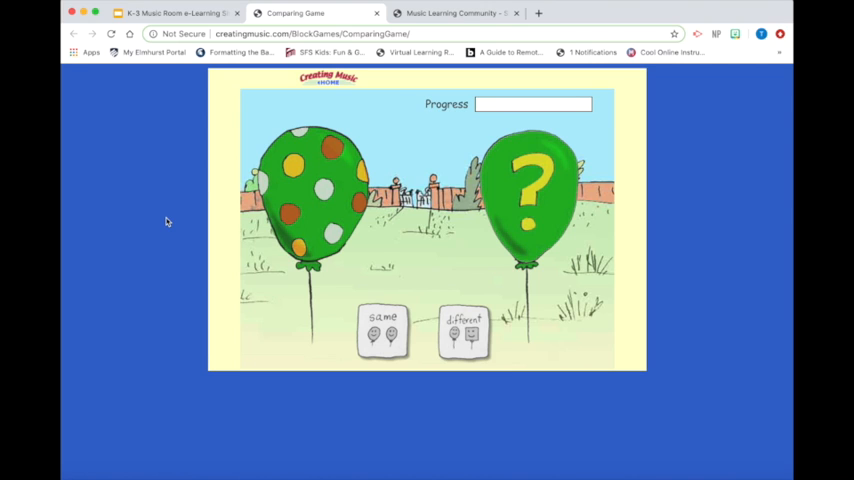
pyautogui.moveTo(206, 266)
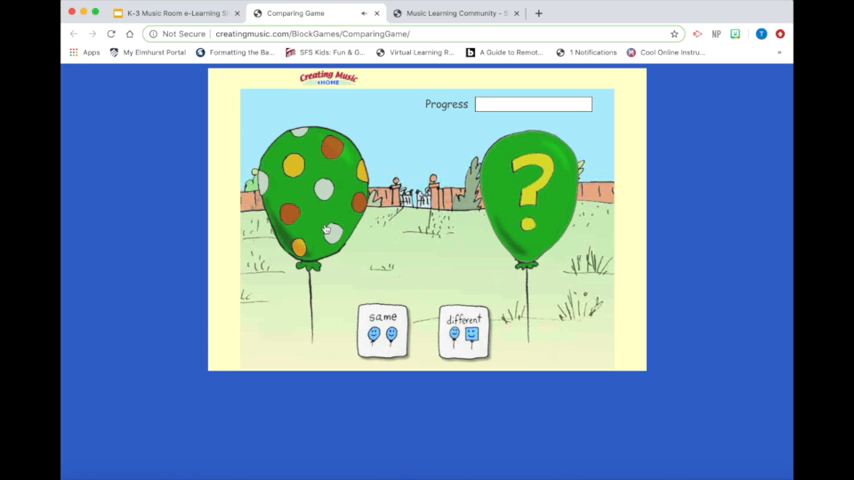
pyautogui.moveTo(426, 310)
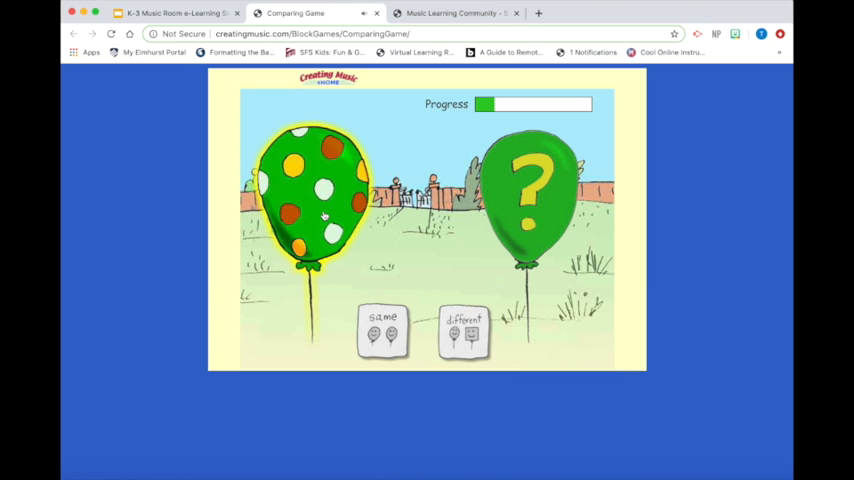
pyautogui.moveTo(385, 220)
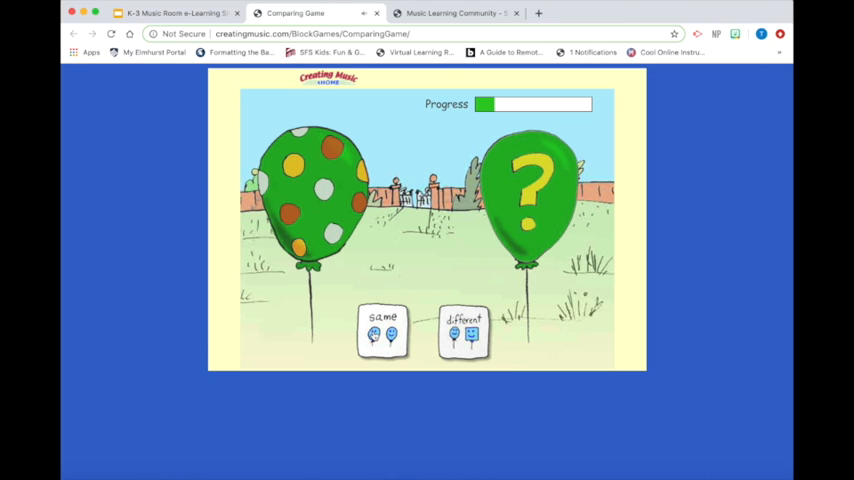
# Step: Answer 'same' for the two matching balloon tunes in the comparing game
pyautogui.click(382, 332)
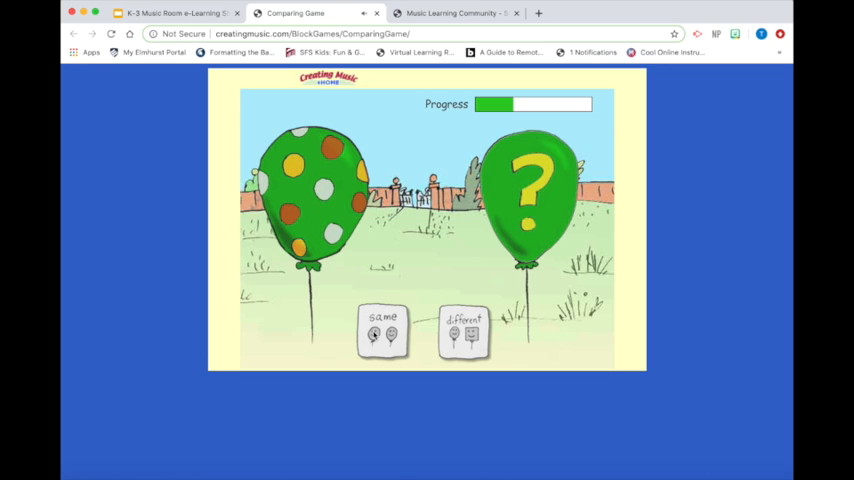
pyautogui.moveTo(380, 287)
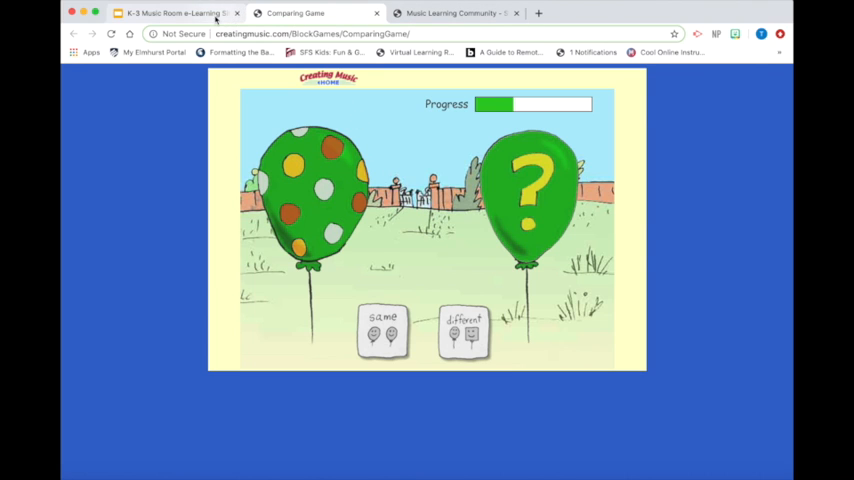
pyautogui.moveTo(178, 13)
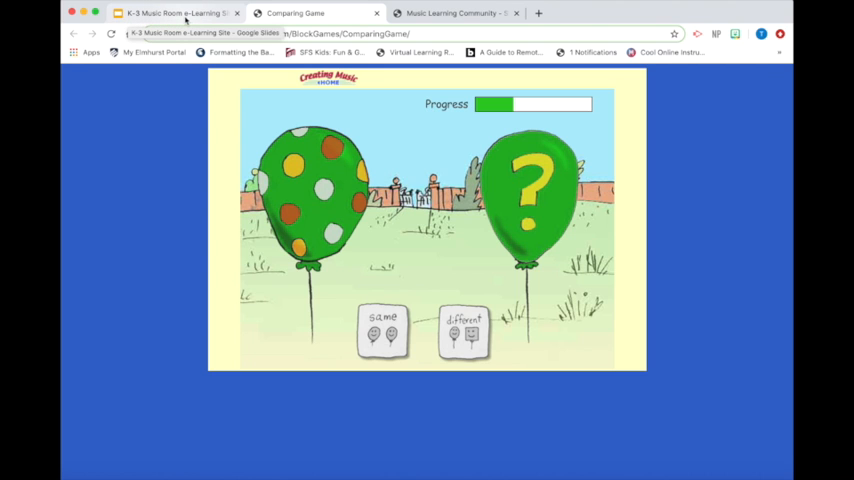
# Step: Switch to the K-3 Music Room e-Learning Site tab showing the balloon slide
pyautogui.click(175, 12)
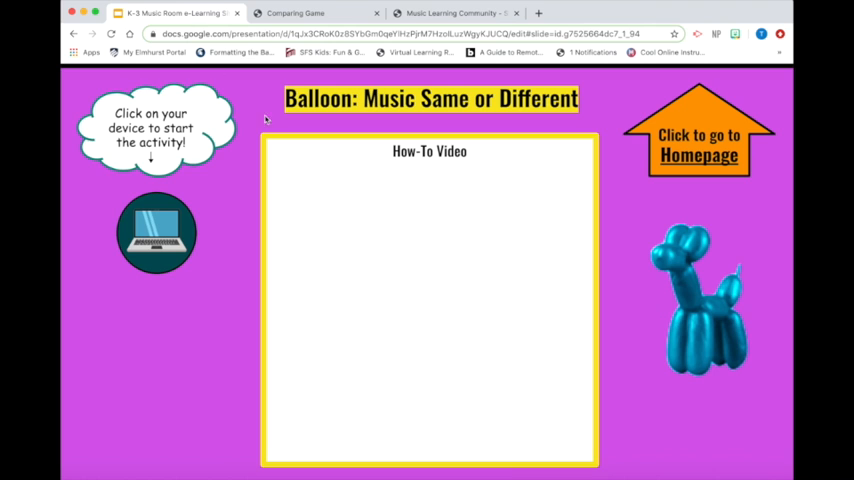
pyautogui.moveTo(707, 107)
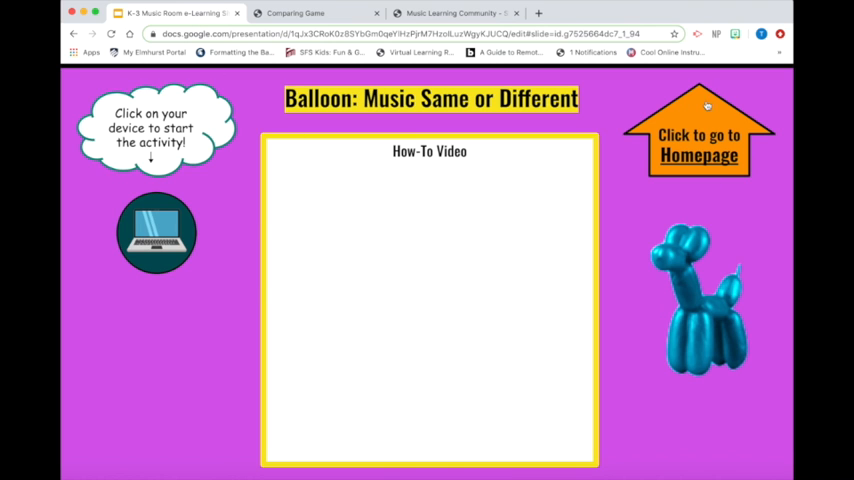
# Step: Follow the orange 'Click to go to Homepage' arrow to Ms. Ibeling's Music Room
pyautogui.click(698, 145)
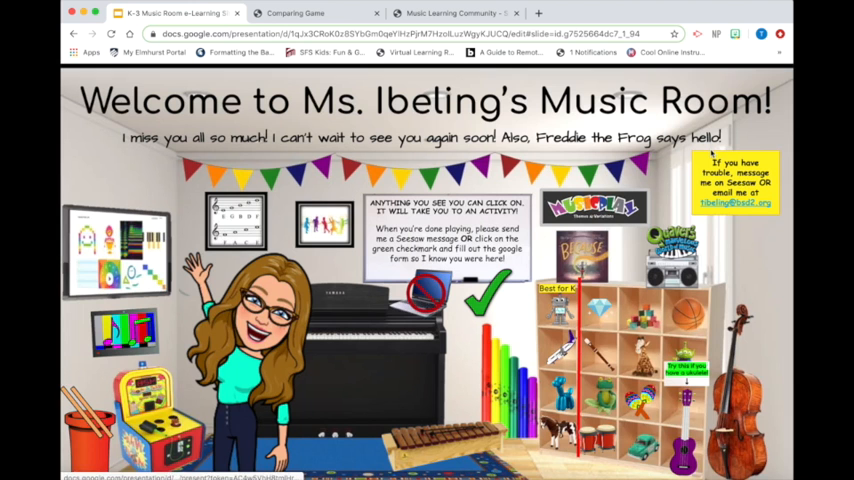
pyautogui.moveTo(491, 357)
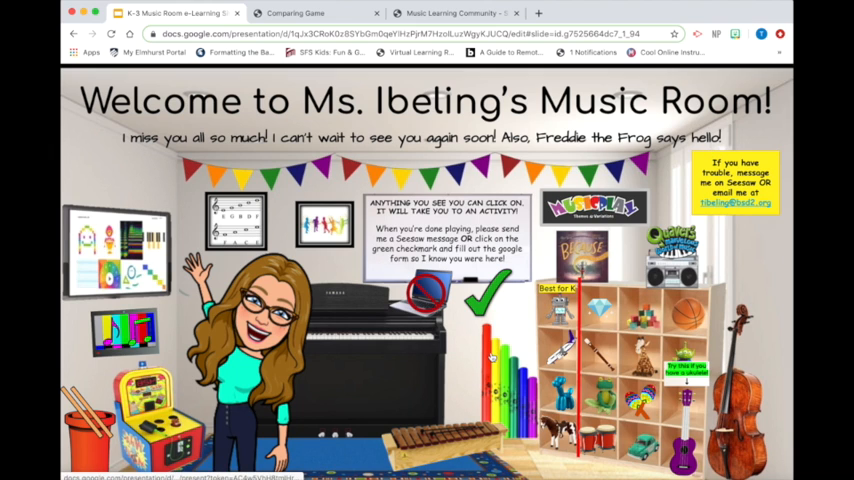